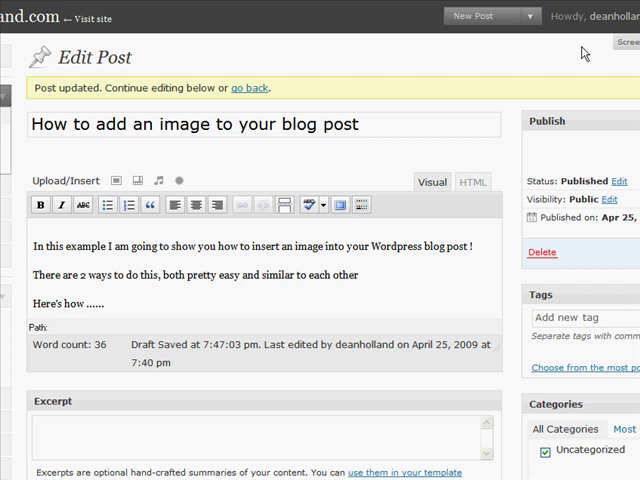
pyautogui.moveTo(255, 250)
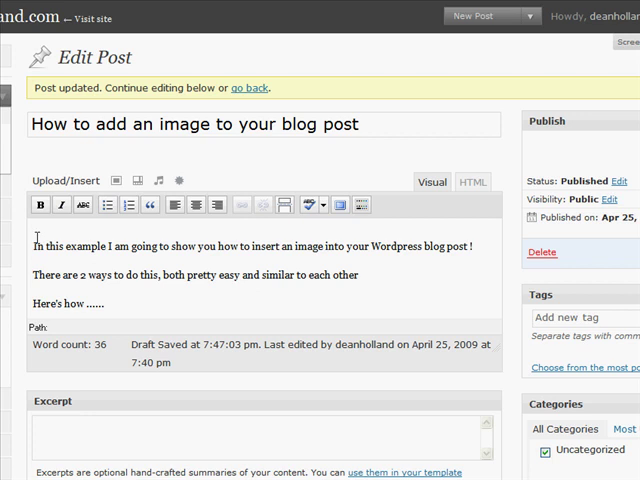
pyautogui.moveTo(128, 308)
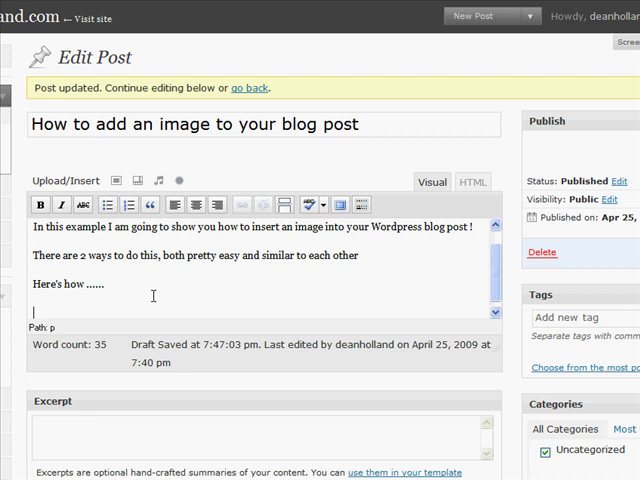
# Step: Open the Add an Image dialog on its From Computer tab
pyautogui.click(116, 181)
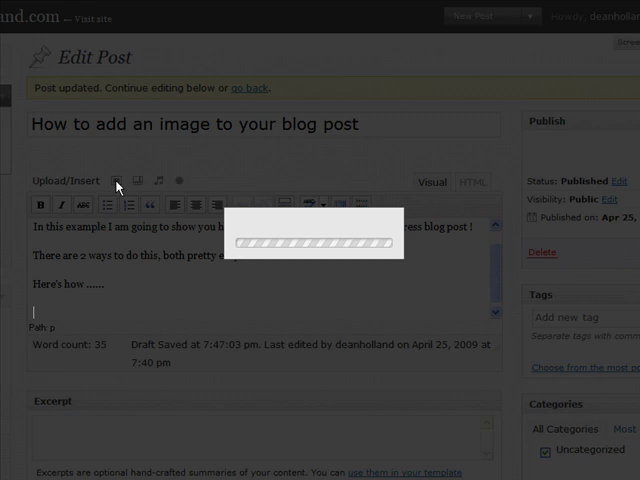
pyautogui.click(118, 180)
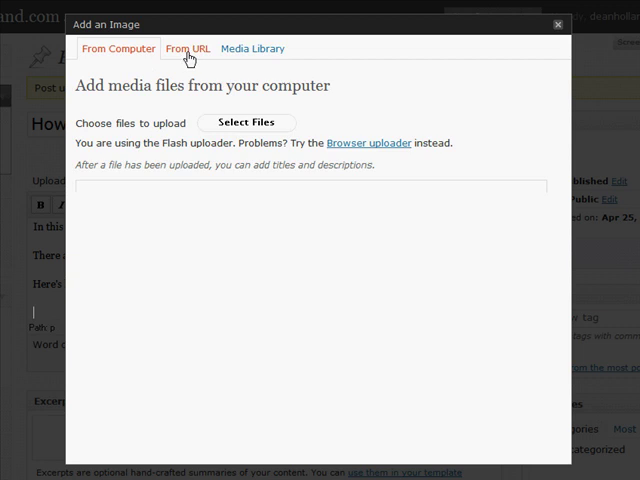
pyautogui.moveTo(185, 56)
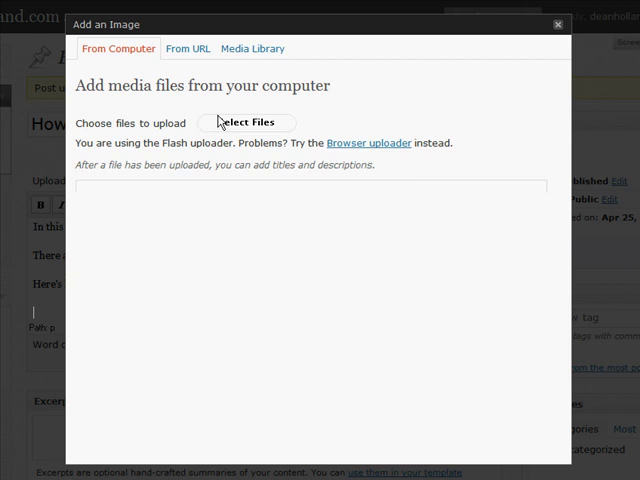
# Step: Upload 3.jpg, title it 'Blog setup guide', centre it and insert it
pyautogui.click(246, 122)
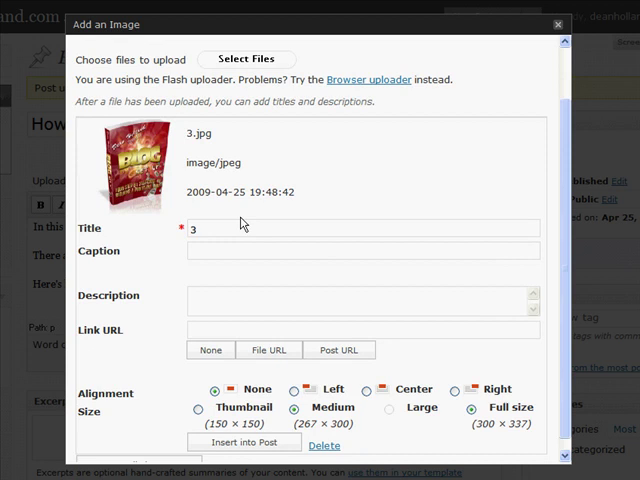
pyautogui.write('Blog setup guide')
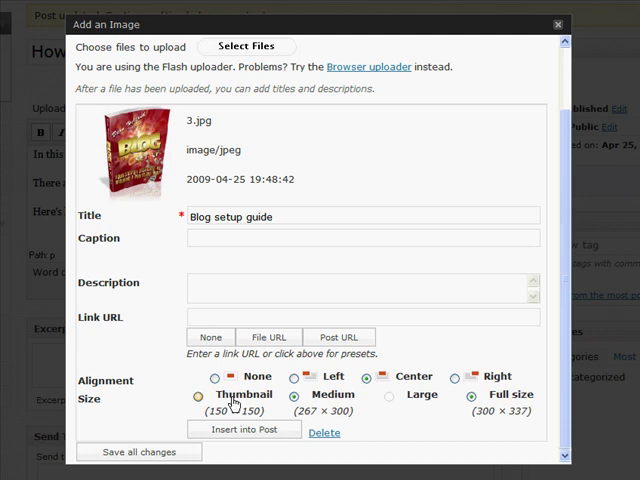
pyautogui.click(294, 398)
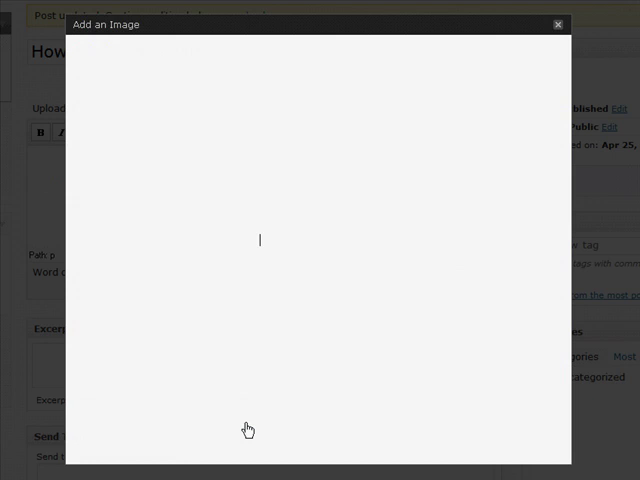
# Step: View the updated post live on the blog site
pyautogui.click(554, 22)
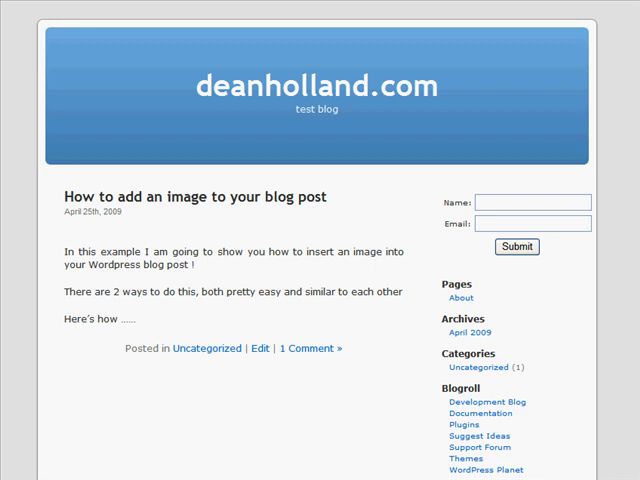
# Step: Scroll the post editor to see the inserted Blog Set Up cover
pyautogui.scroll(-3)
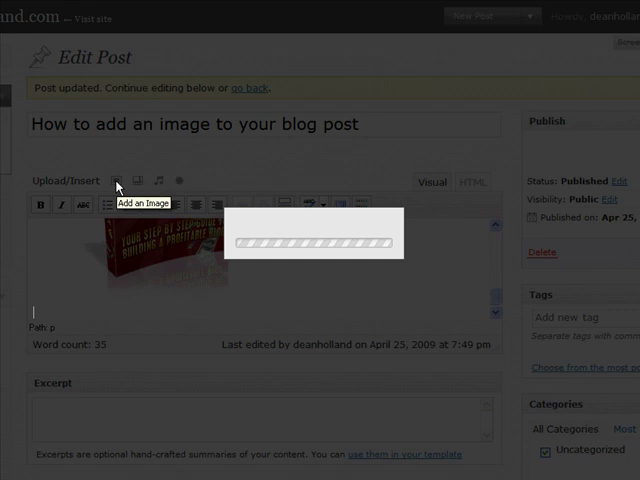
# Step: Open the Add an Image dialog and switch to its From URL tab
pyautogui.click(117, 181)
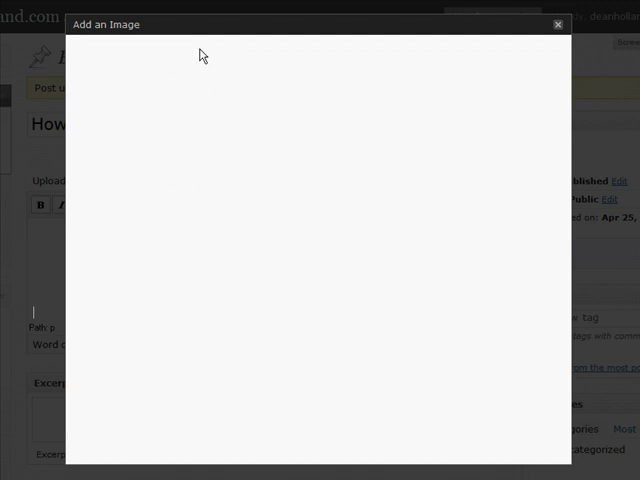
pyautogui.click(188, 48)
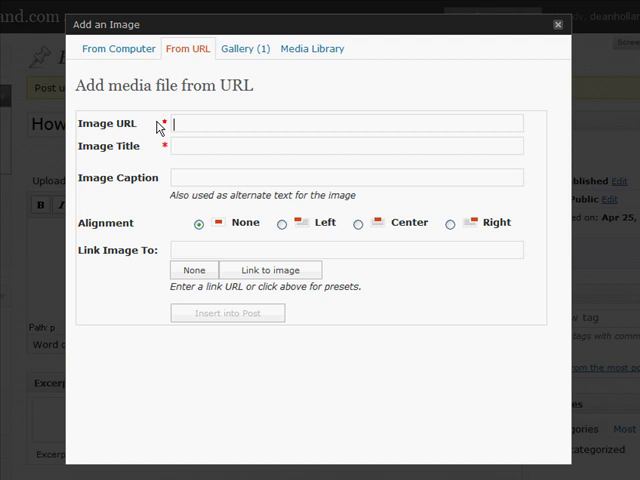
pyautogui.write('http://')
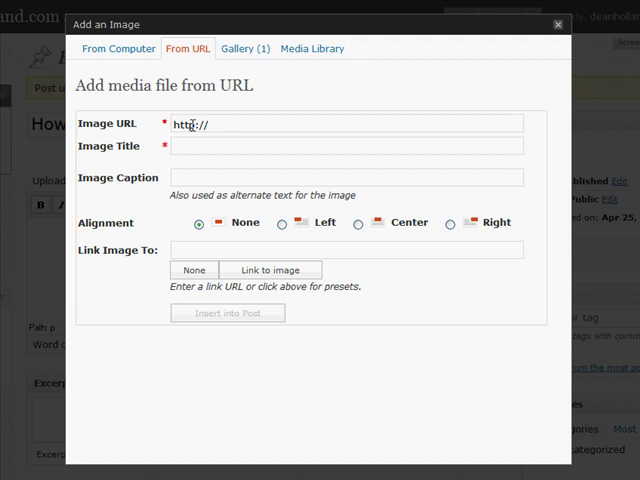
pyautogui.write('www.deanho')
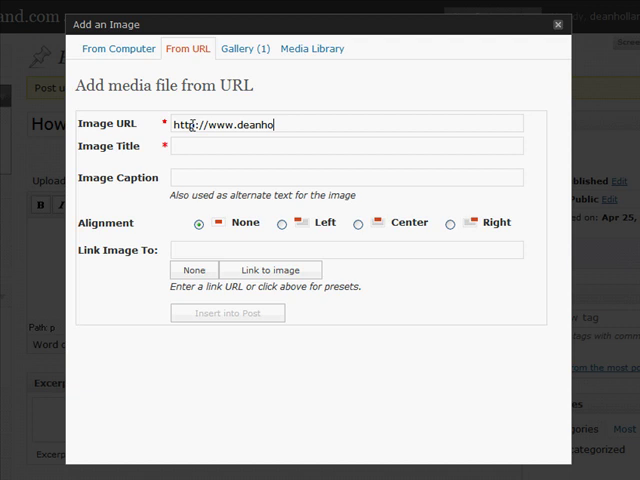
pyautogui.write('lland.com/images')
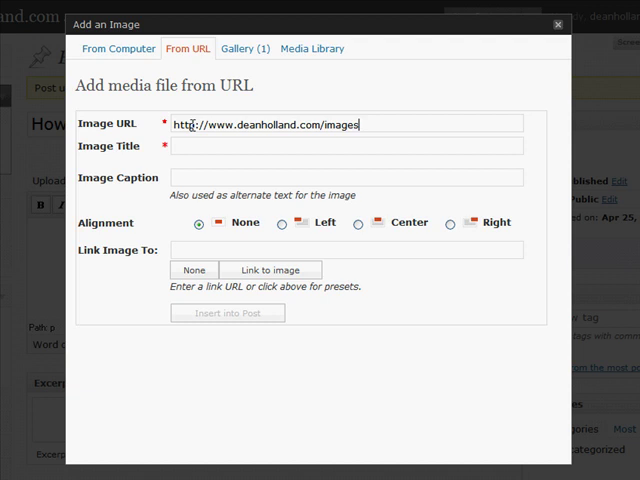
pyautogui.write('/1.jpg')
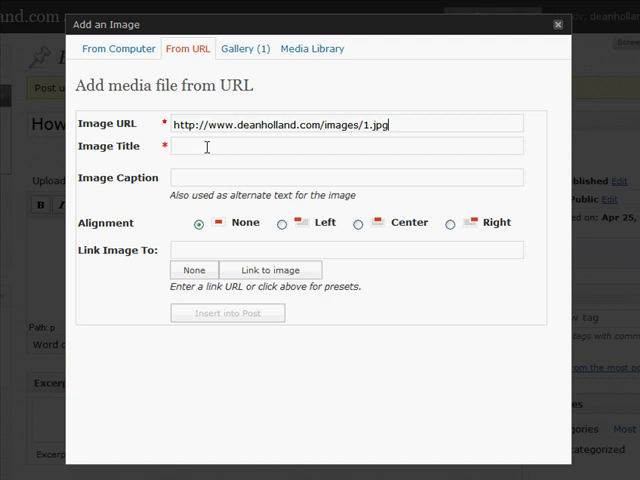
pyautogui.write('ecover')
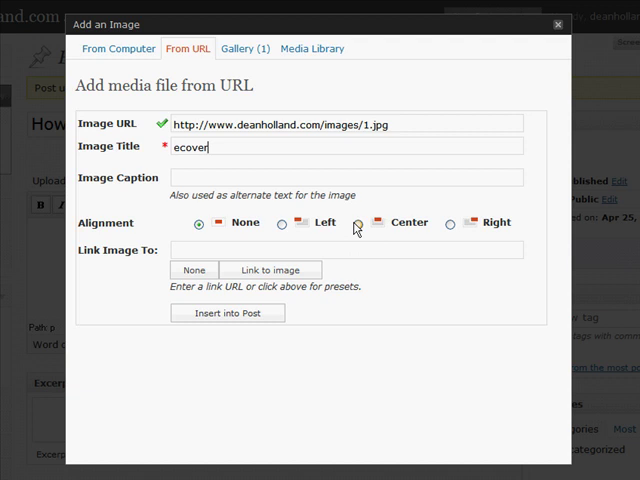
pyautogui.click(282, 223)
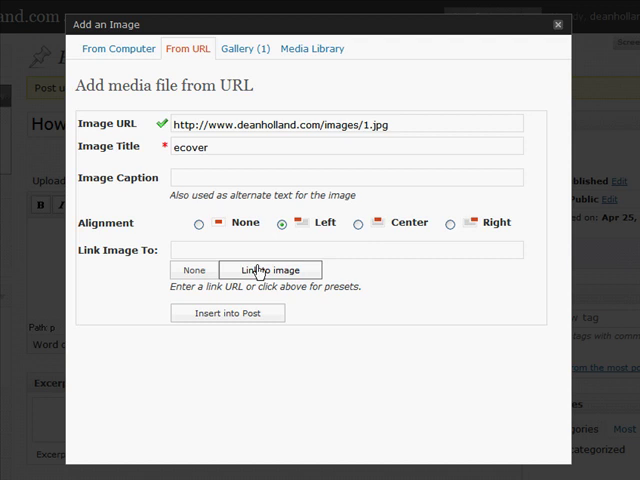
pyautogui.click(227, 313)
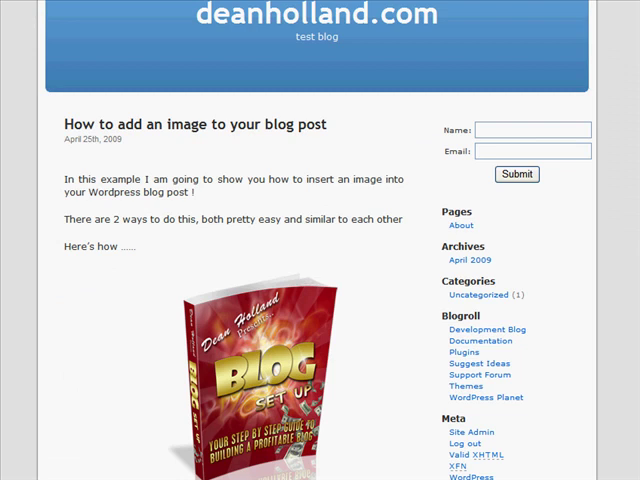
pyautogui.scroll(-3)
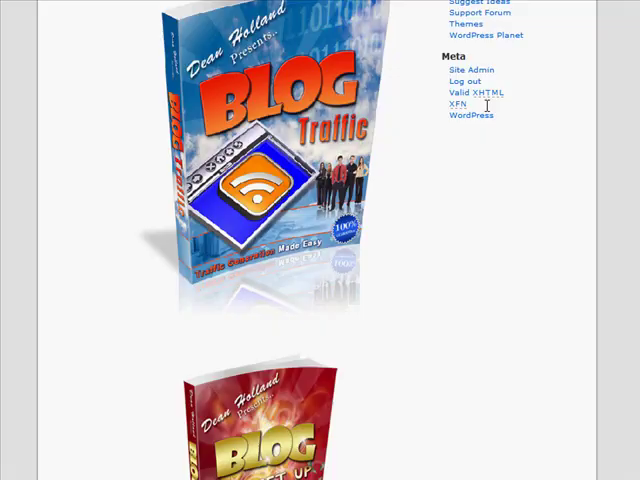
pyautogui.scroll(-3)
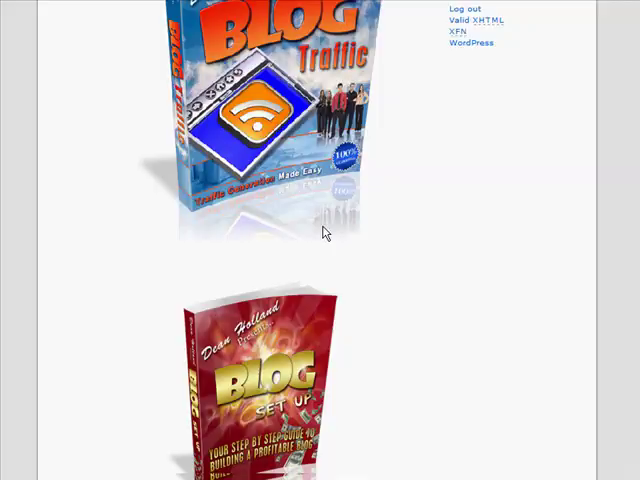
pyautogui.scroll(-3)
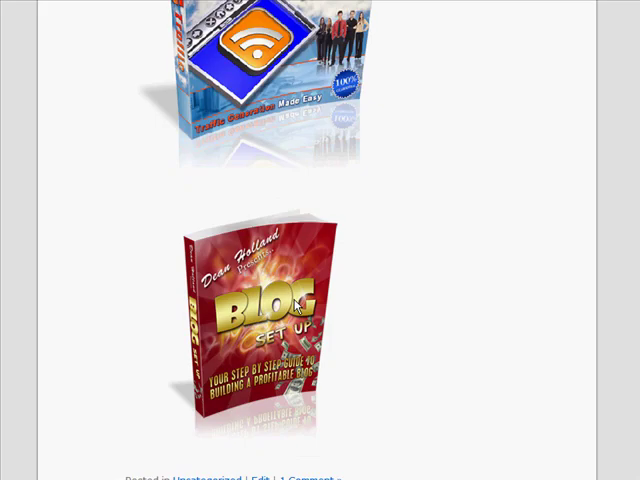